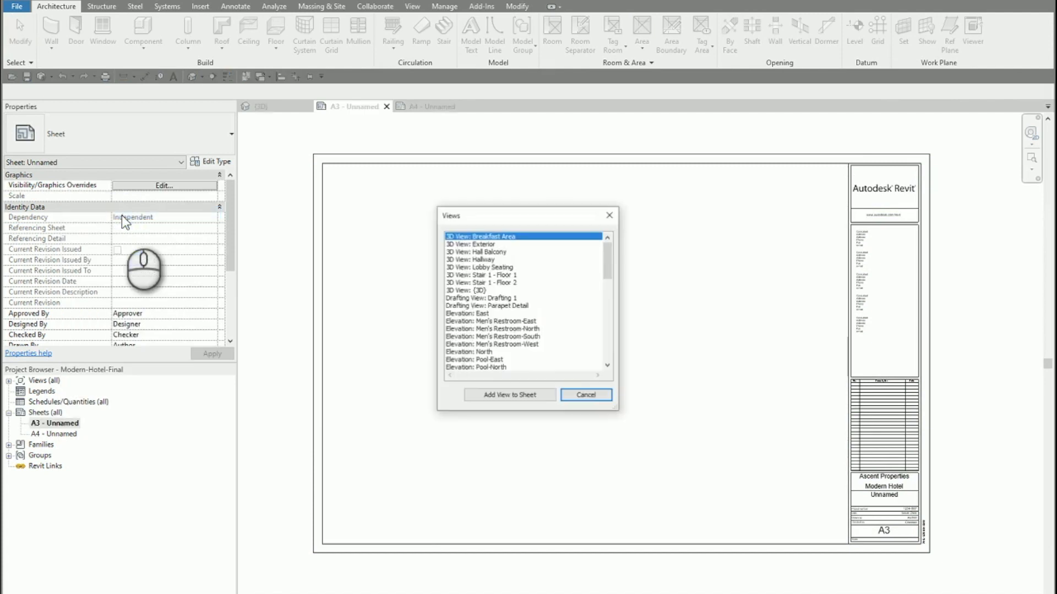
Add the Floor Plan: Floor 1 view to sheet A3 from the Views dialog
scroll(down, 3)
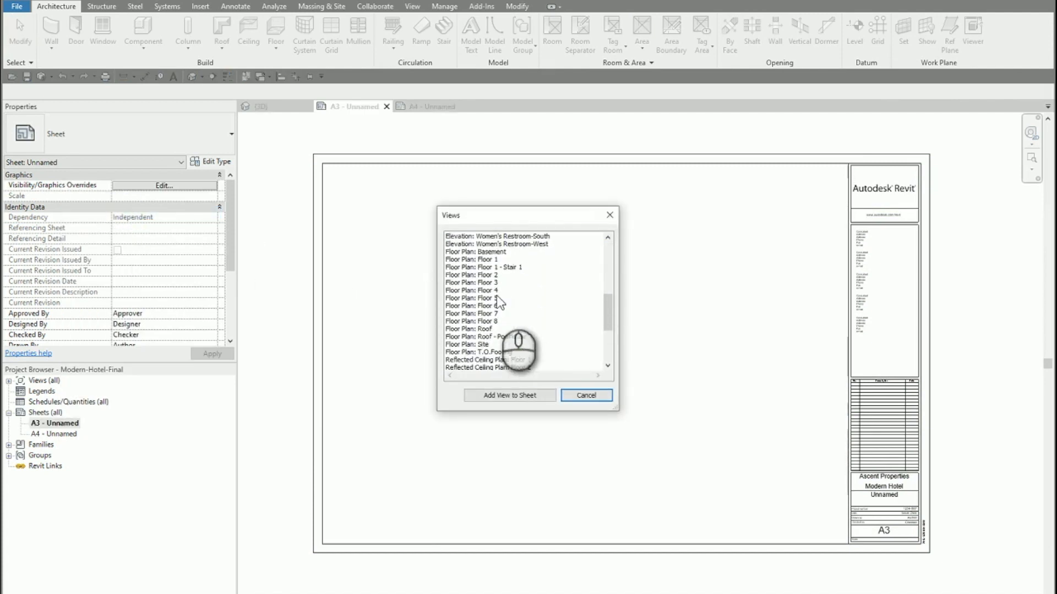
click(478, 258)
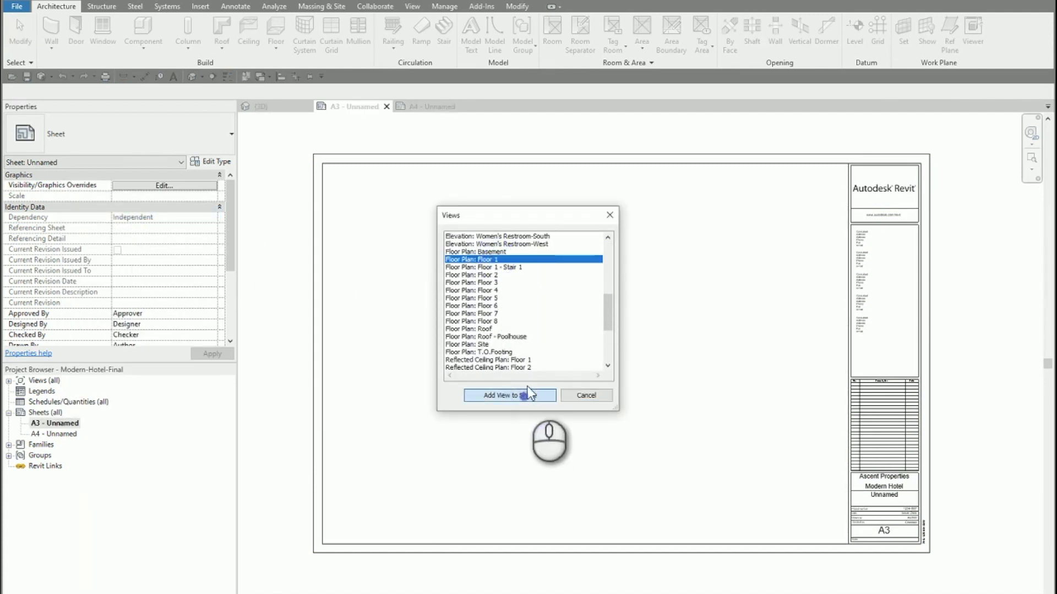
click(509, 395)
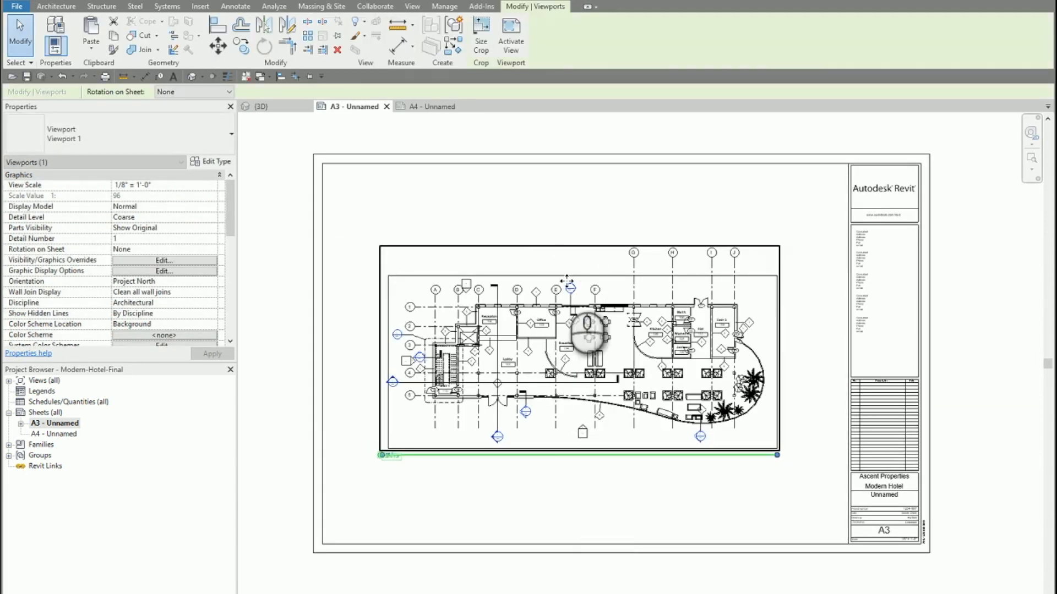
Add the Floor Plan: Floor 2 view to sheet A4 via Add View, then return to sheet A3
right_click(44, 433)
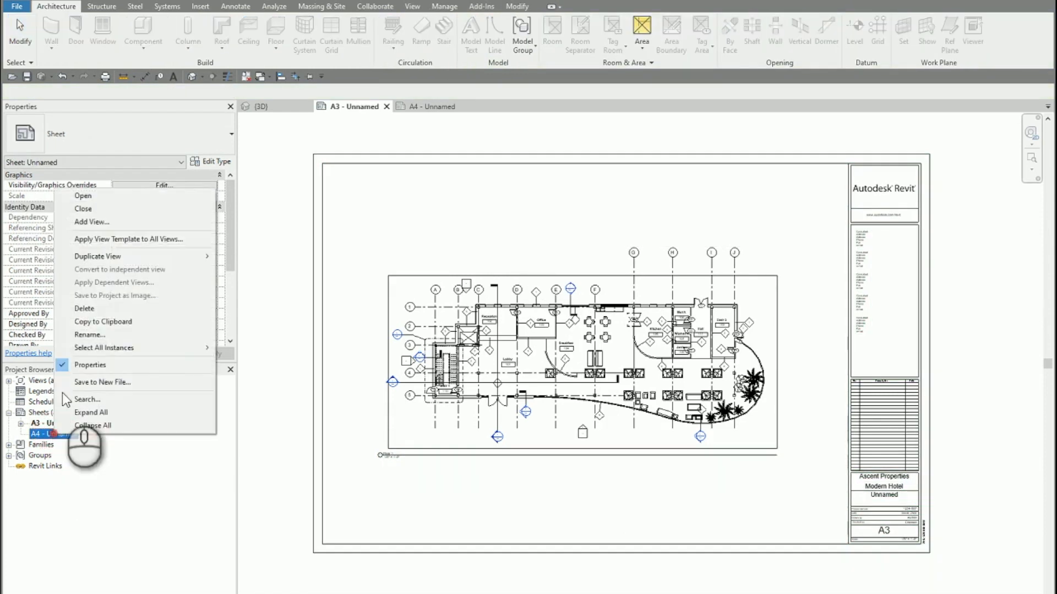
click(91, 222)
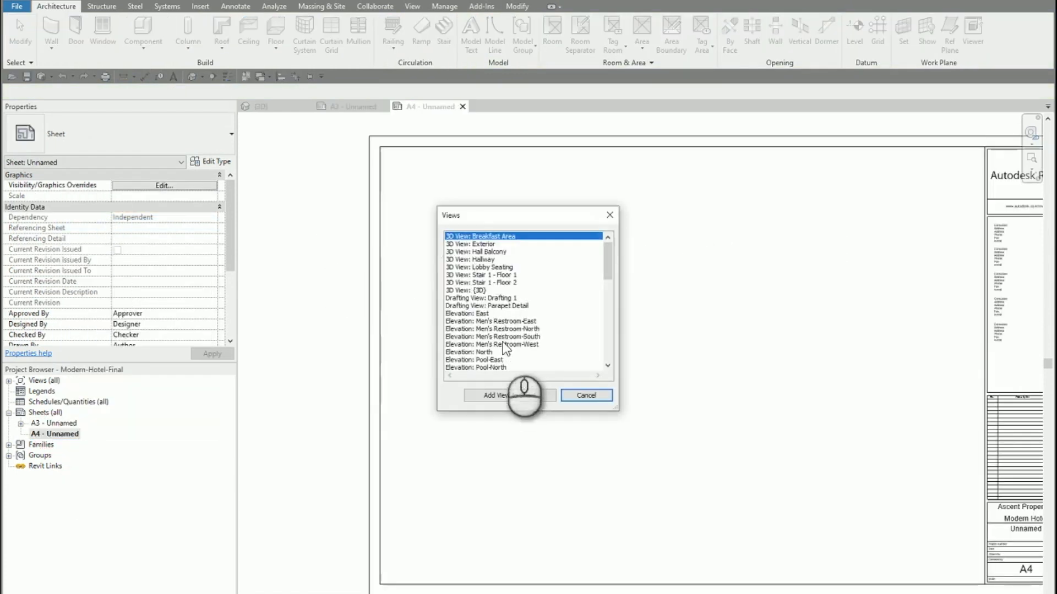
scroll(down, 3)
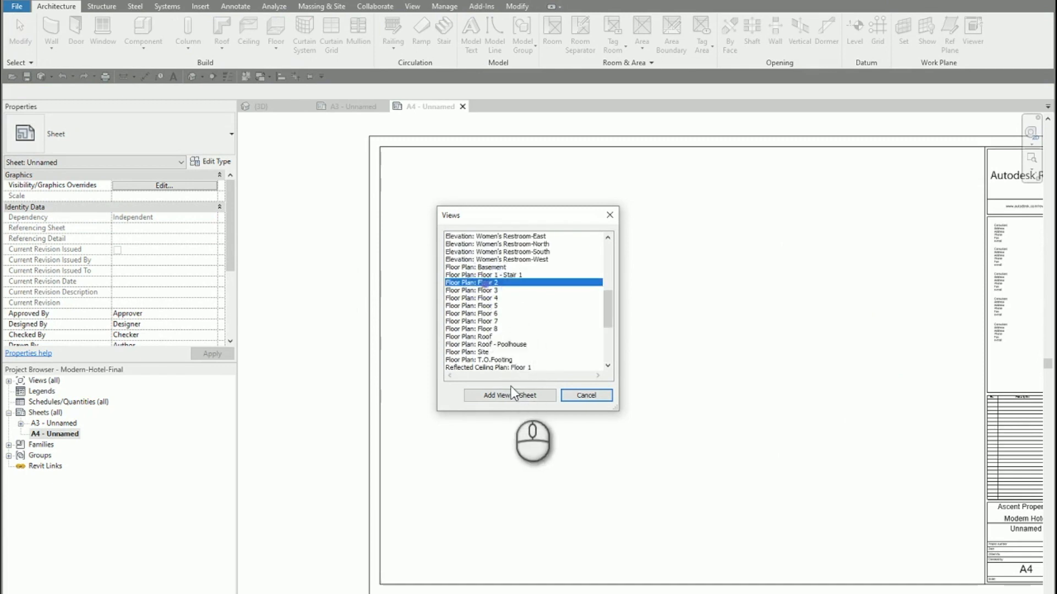
click(509, 395)
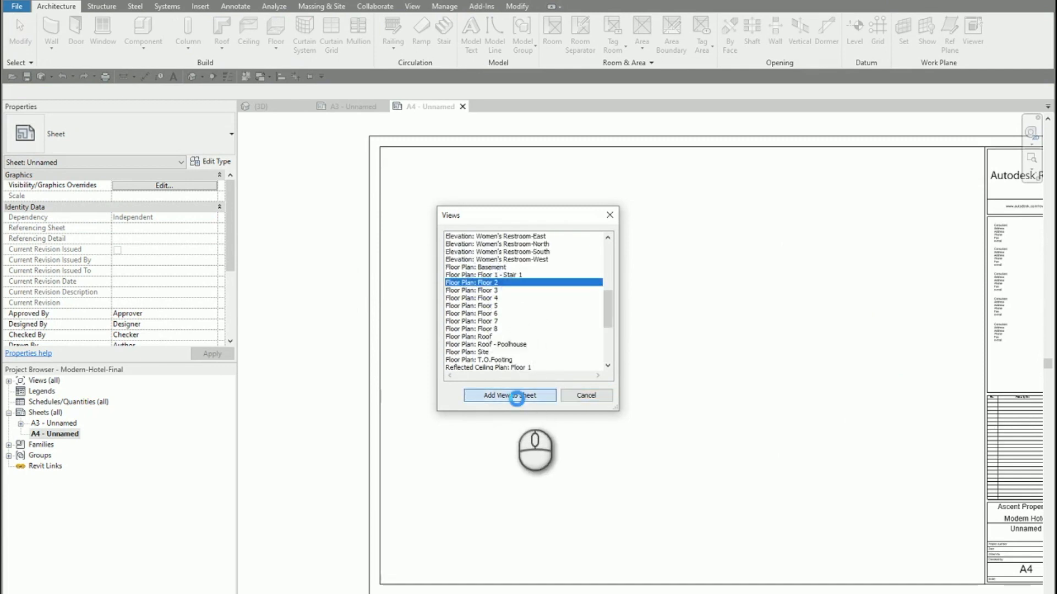
click(509, 395)
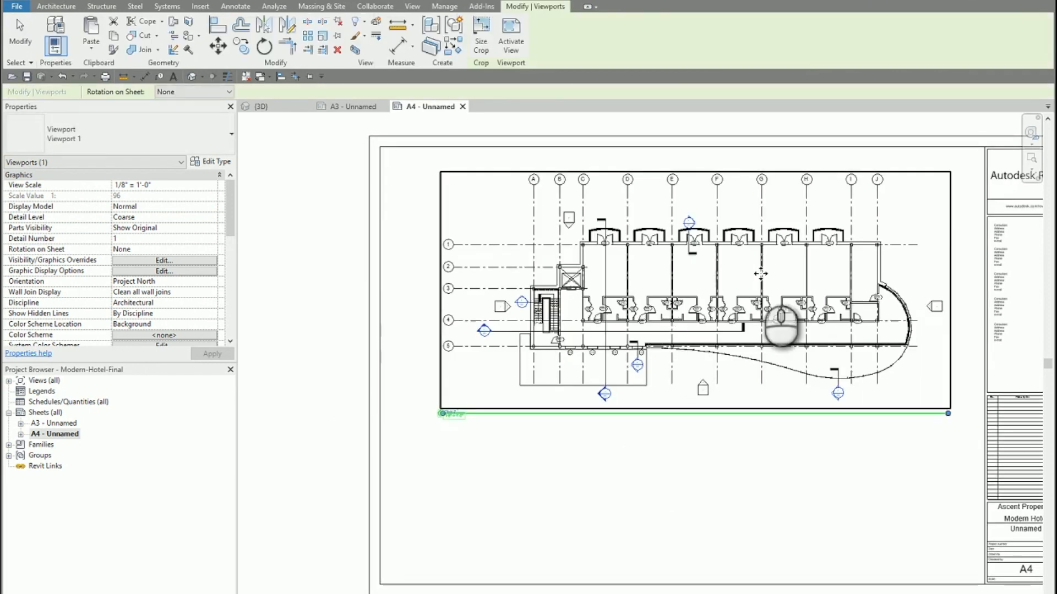
click(350, 107)
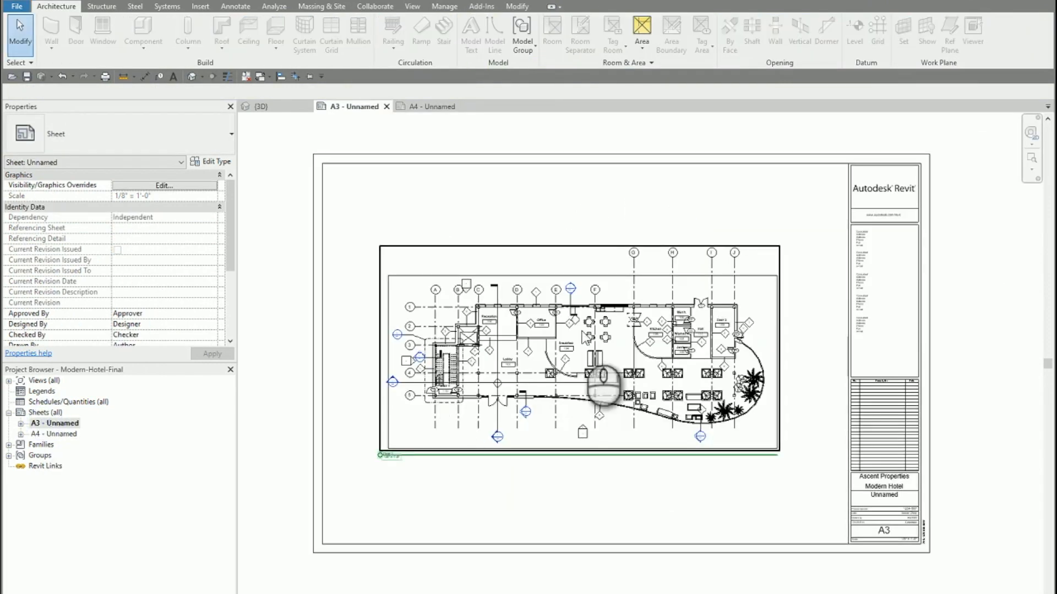
Browse the Architecture, Annotate, Insert and Add-Ins ribbons, ending on the View ribbon
double_click(54, 433)
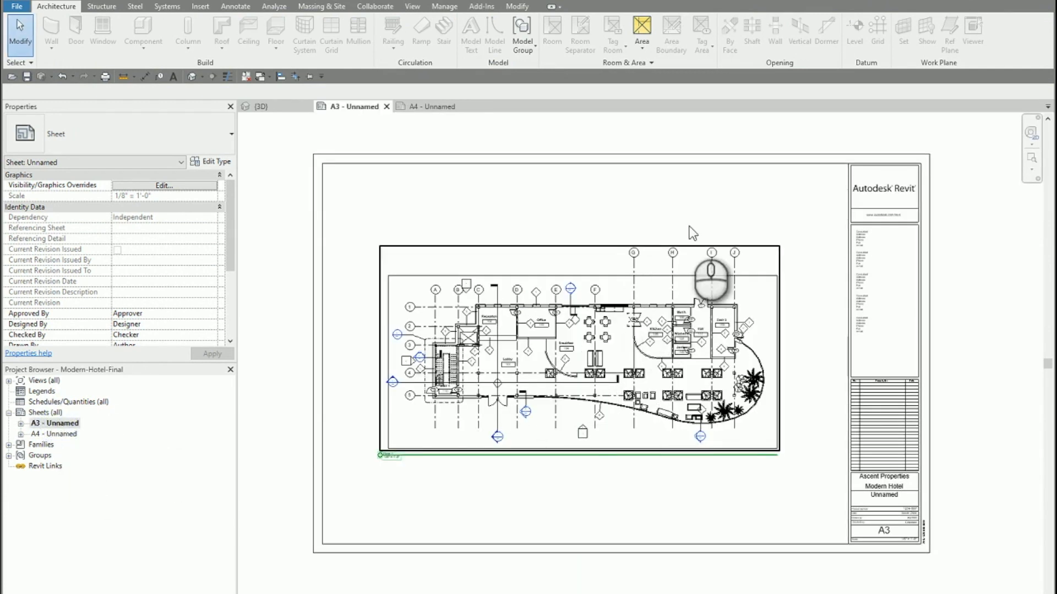
mouse_move(614, 350)
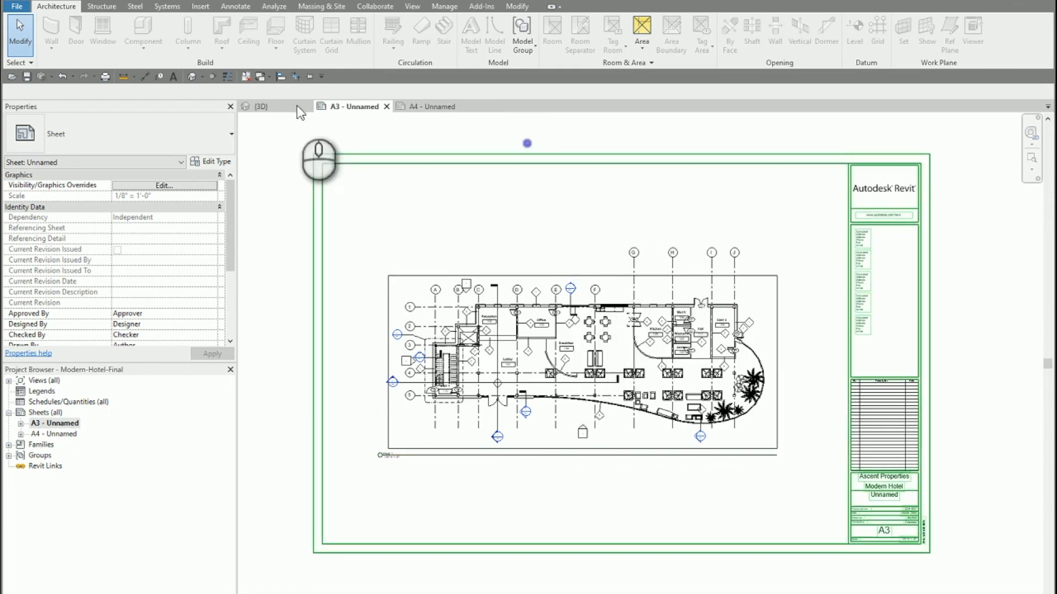
mouse_move(101, 24)
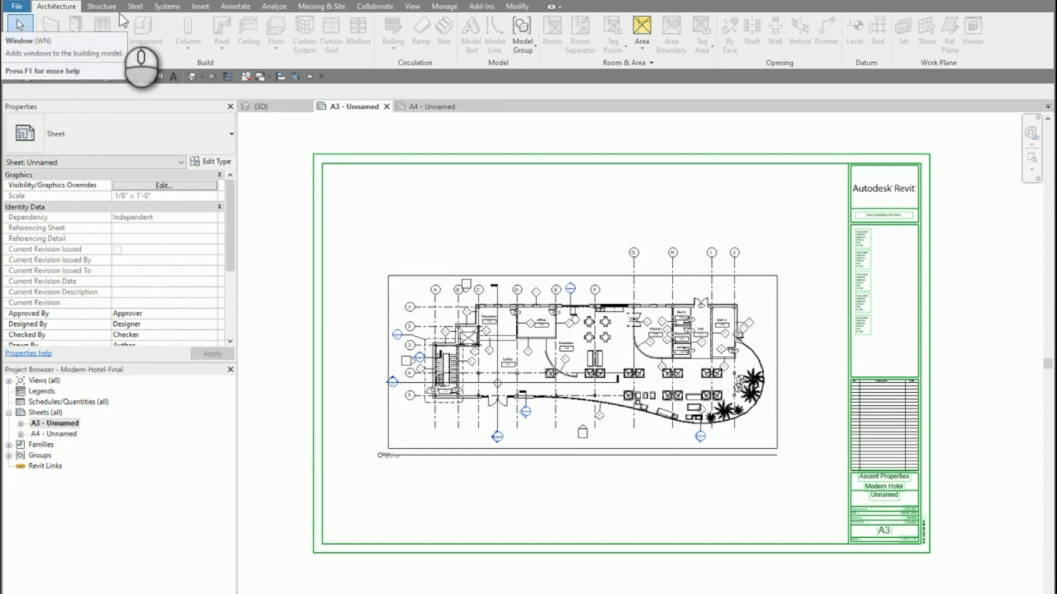
click(234, 6)
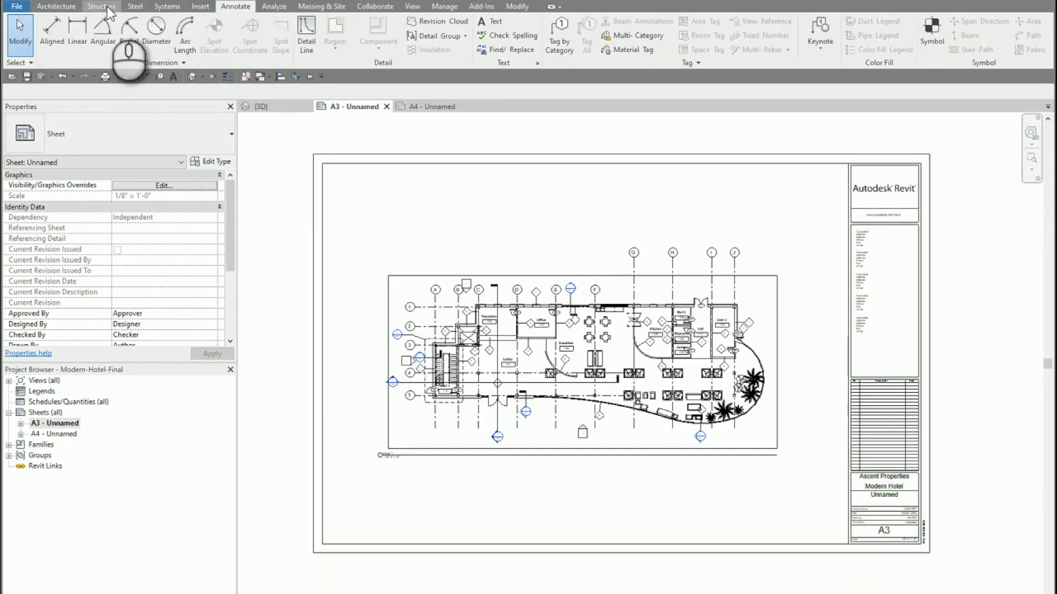
click(56, 5)
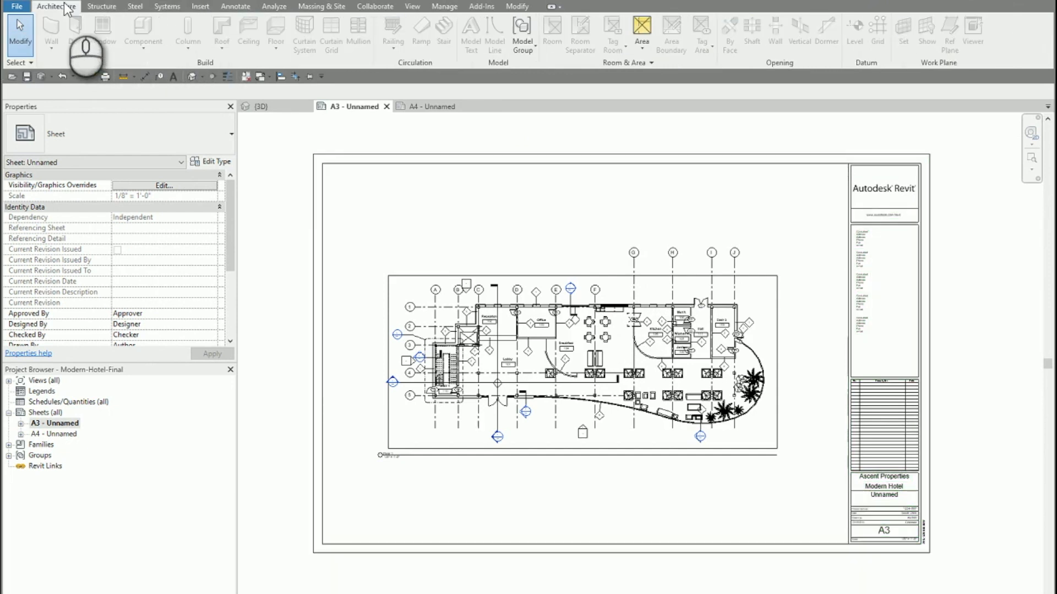
click(200, 6)
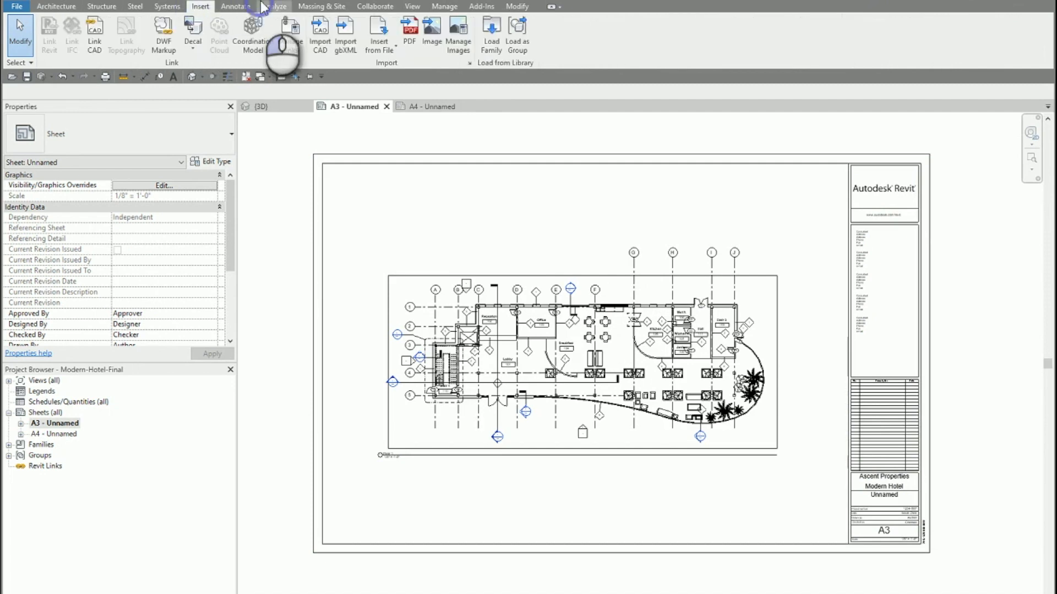
click(481, 6)
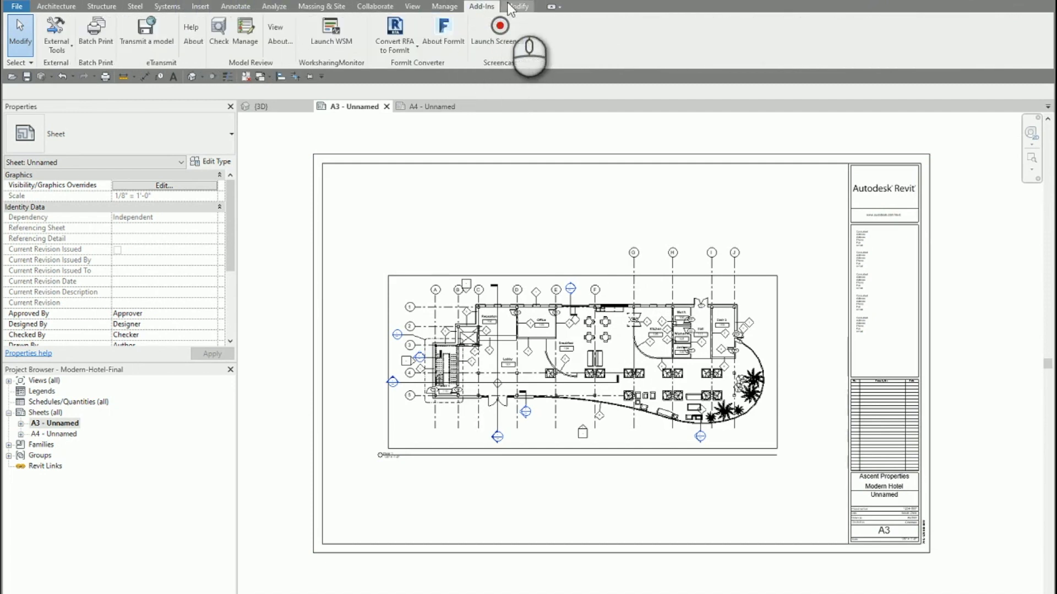
click(412, 6)
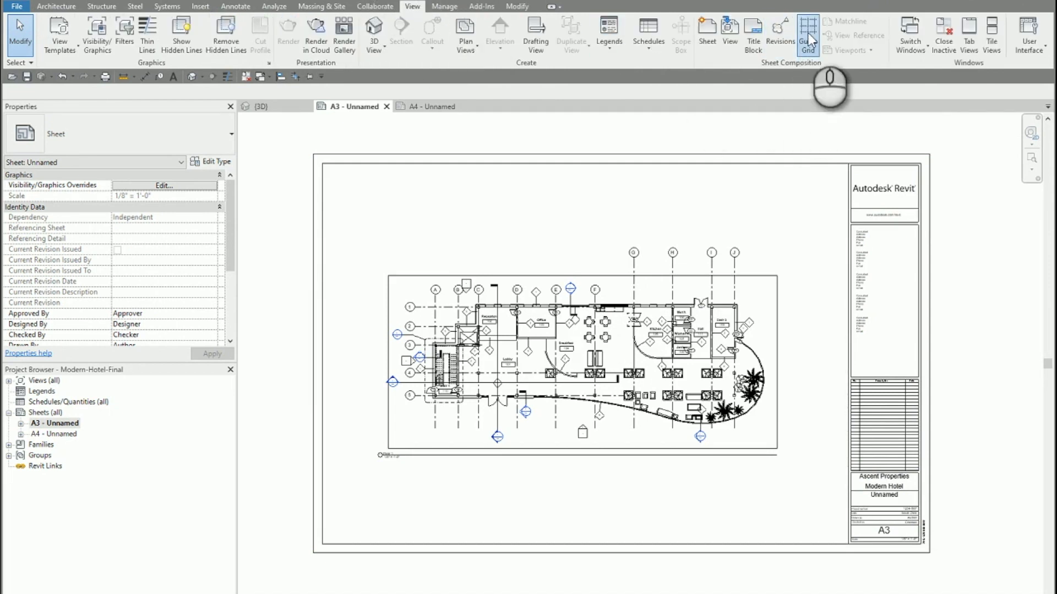
Create a new guide grid named 'Floor Plans' and assign it to sheet A3
click(806, 28)
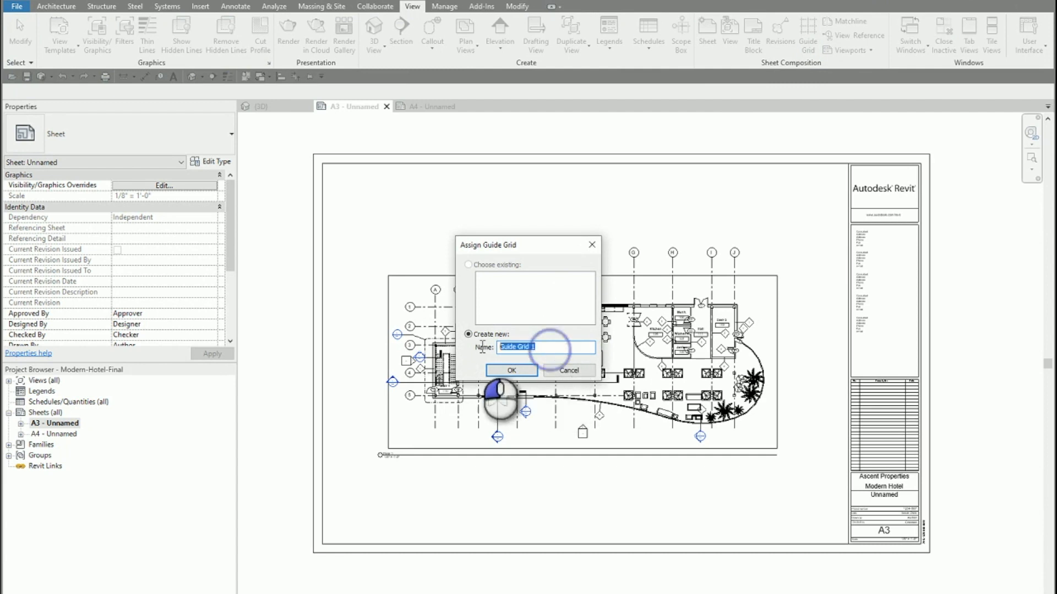
text(Fi)
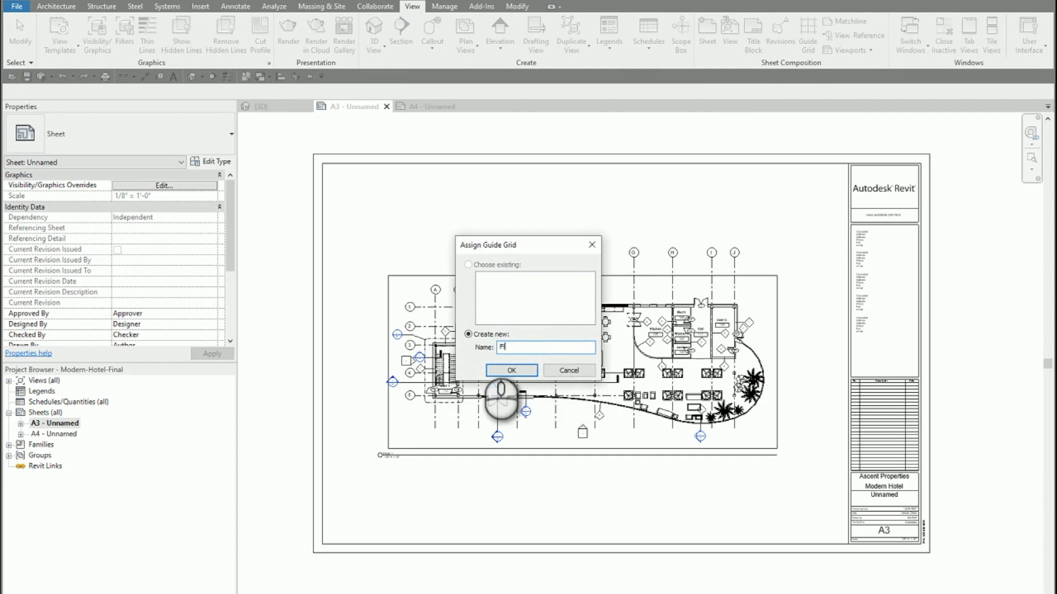
text(Floor Plans)
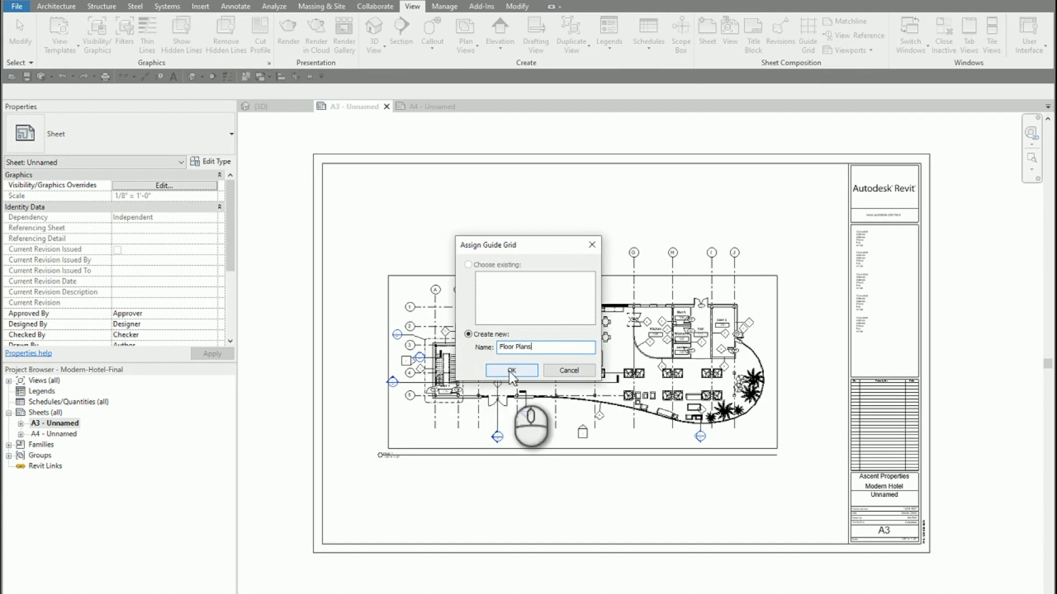
click(511, 370)
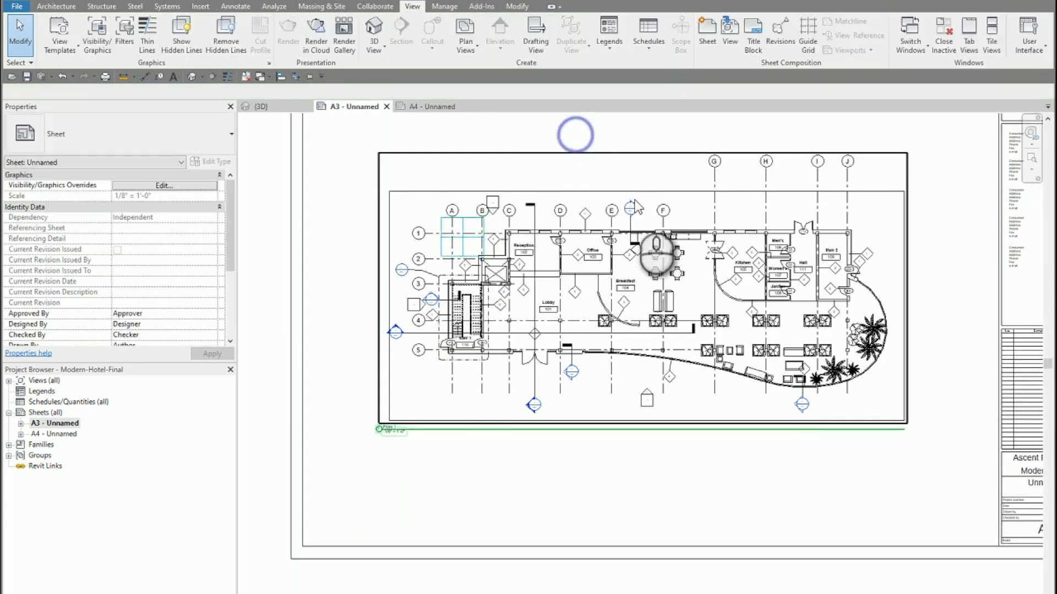
Move the Floor Plans guide grid to the A/1 grid intersection of the Floor 1 plan
click(653, 251)
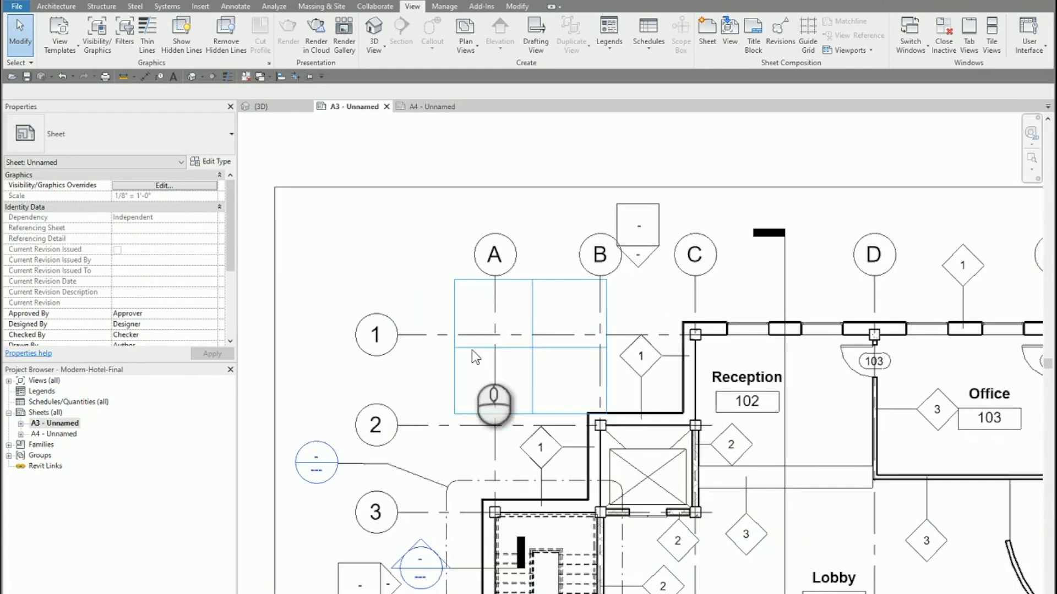
Snap the Floor 1 viewport's grid A/1 to the guide grid, then switch to sheet A4
click(496, 308)
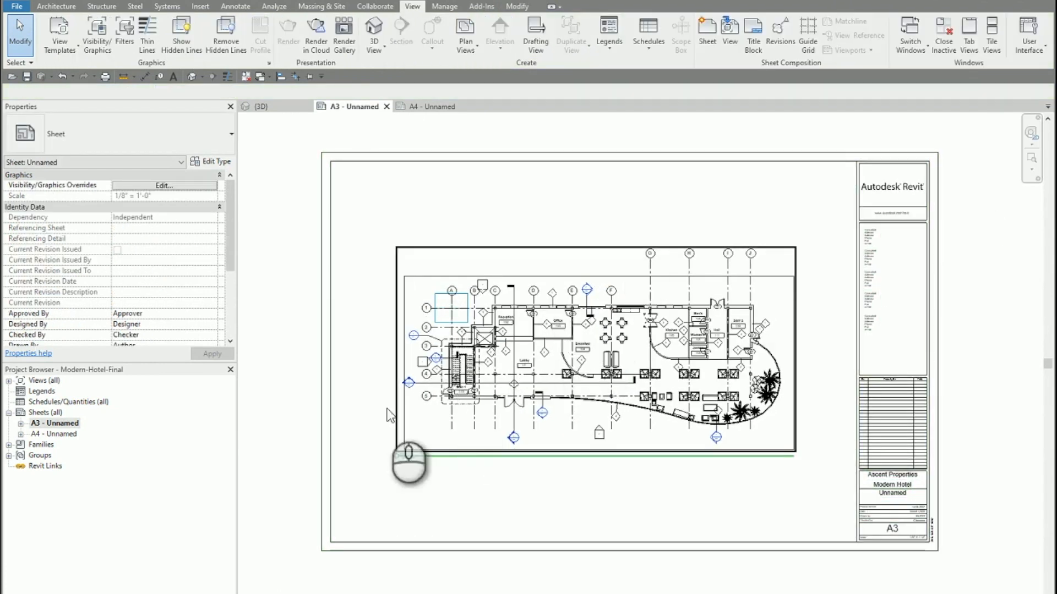
click(429, 107)
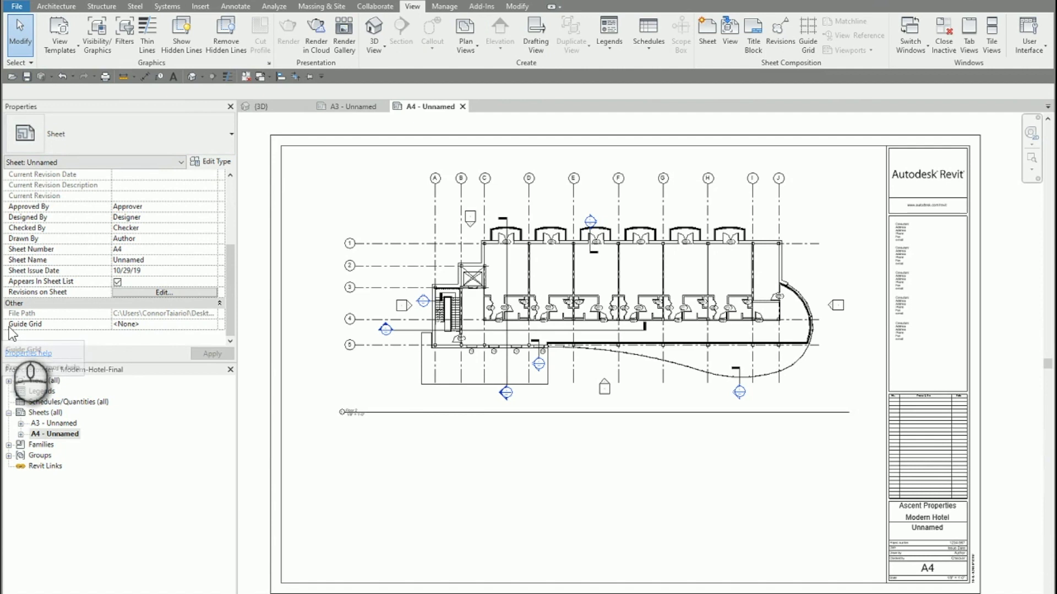
mouse_move(137, 329)
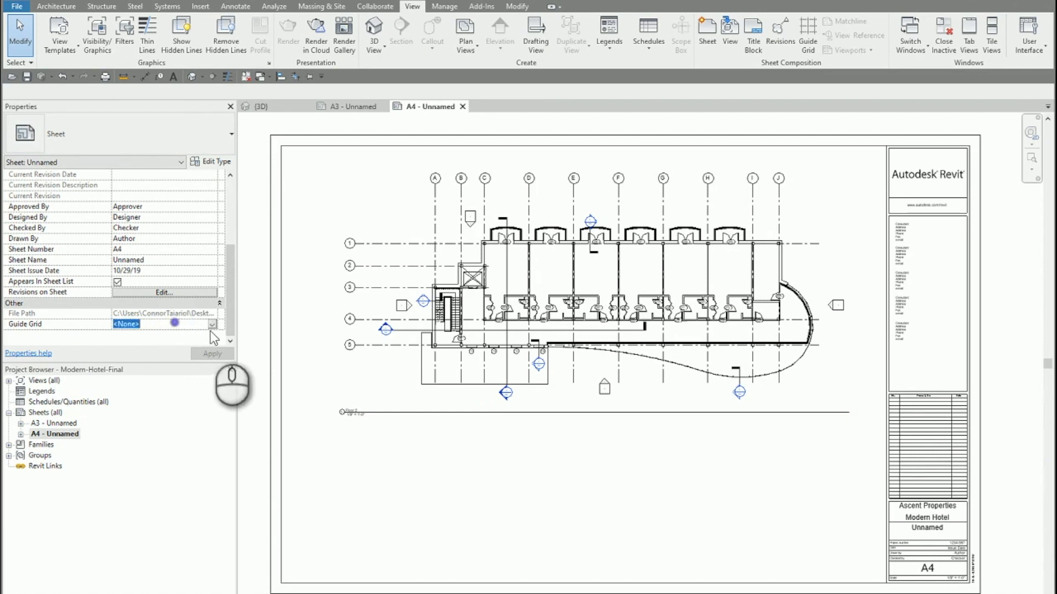
Set sheet A4's Guide Grid property from <None> to Floor Plans
click(212, 324)
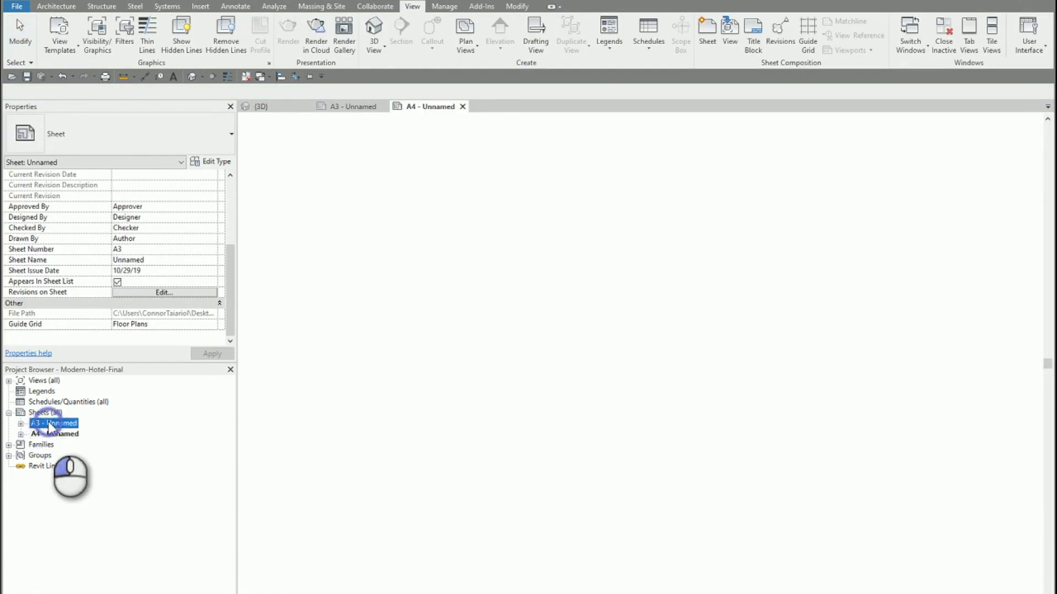
Reopen sheet A4 to display the Floor Plans guide grid over the Floor 2 plan
double_click(53, 434)
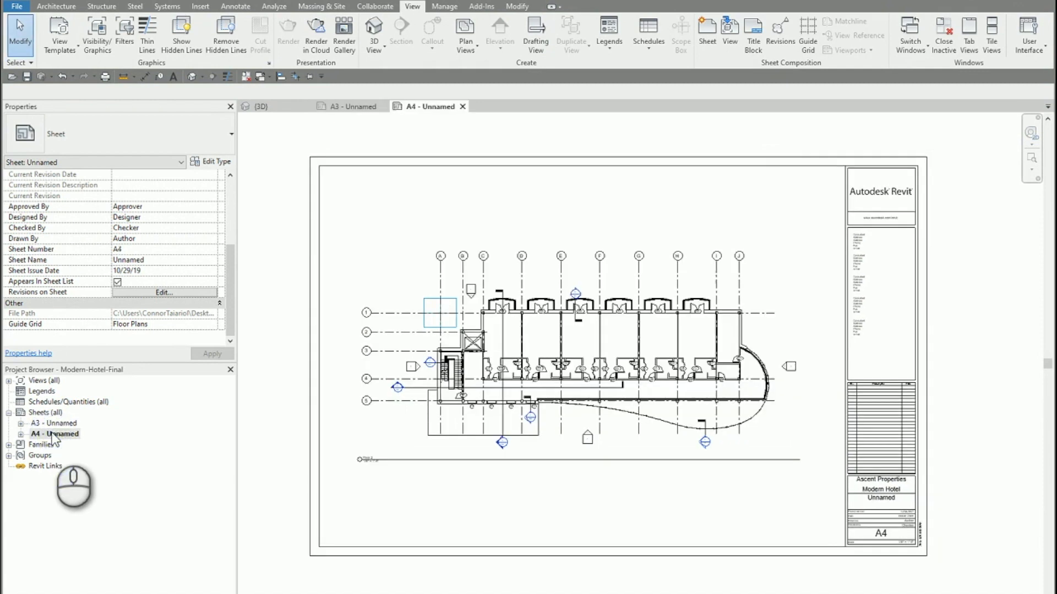
mouse_move(786, 131)
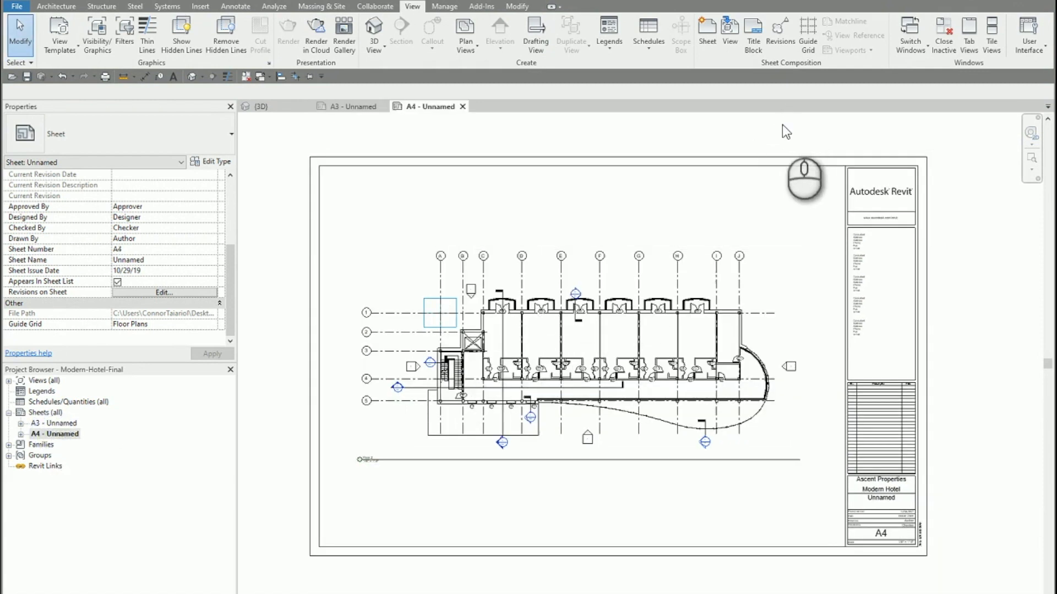